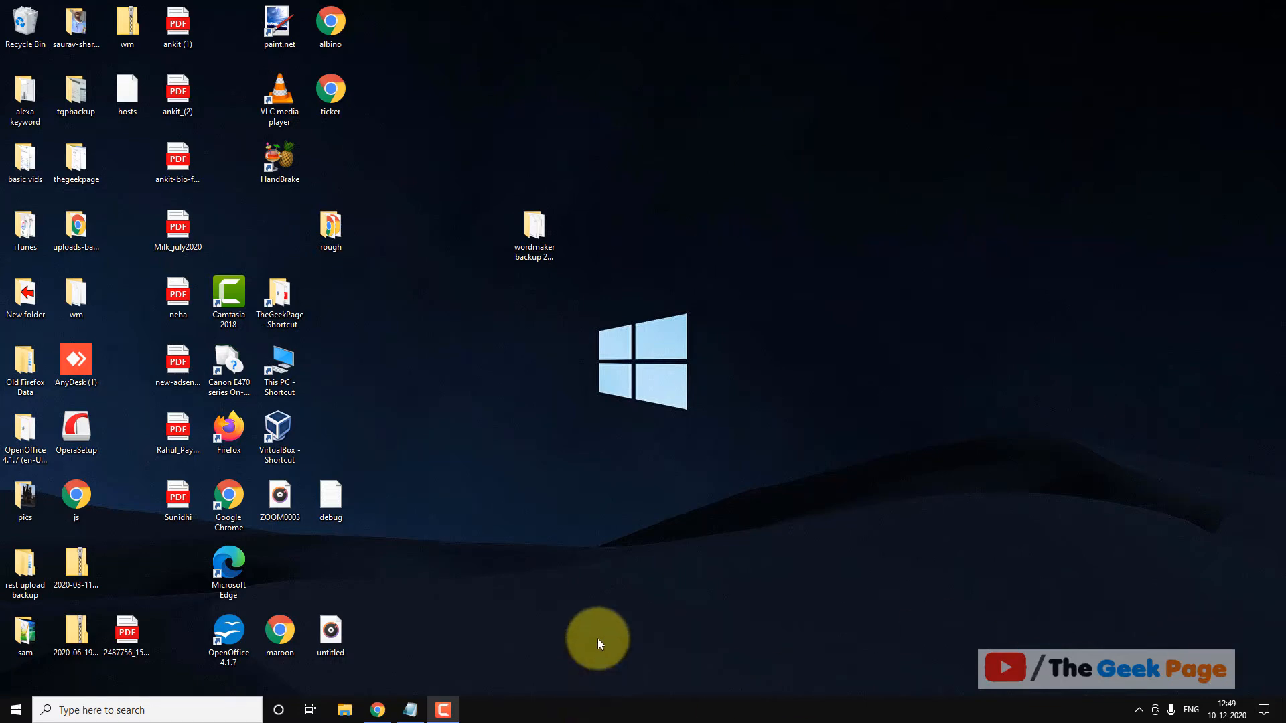
{"action": "mouse_move", "coordinate": [344, 710]}
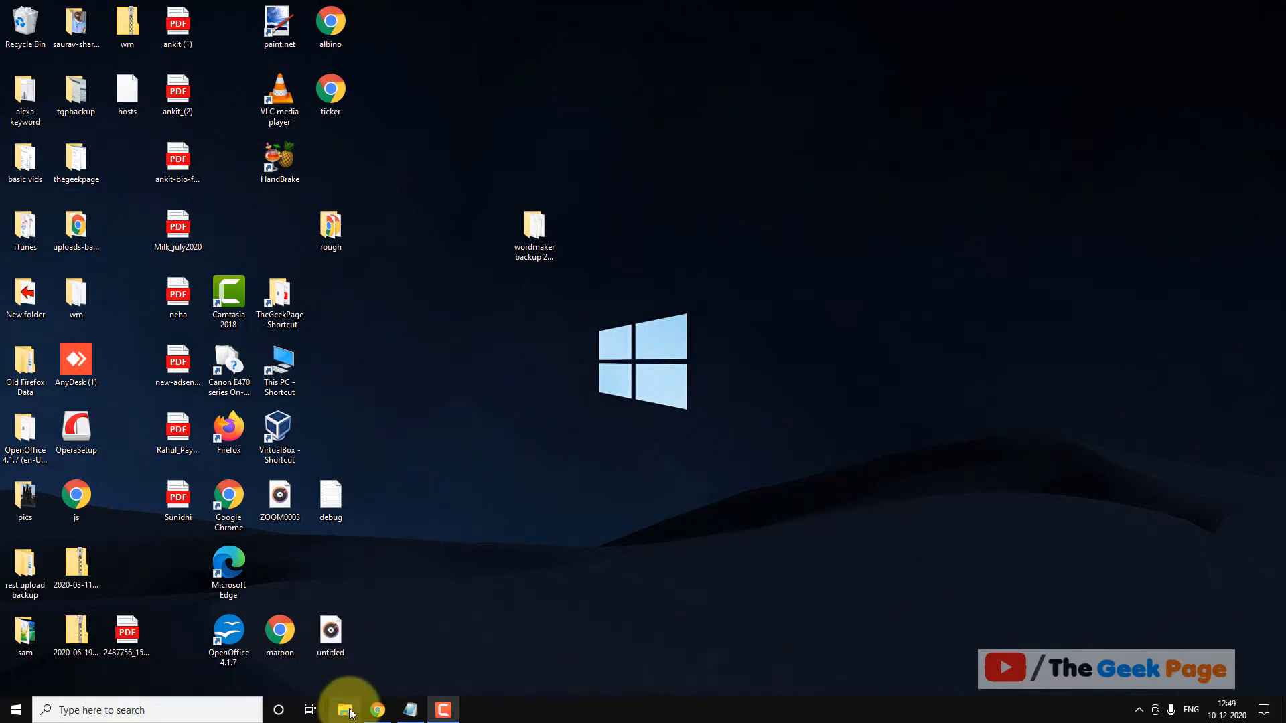
Step: Browse from This PC into Local Disk (C:), then Windows, then the INF folder
{"action": "left_click", "coordinate": [344, 710]}
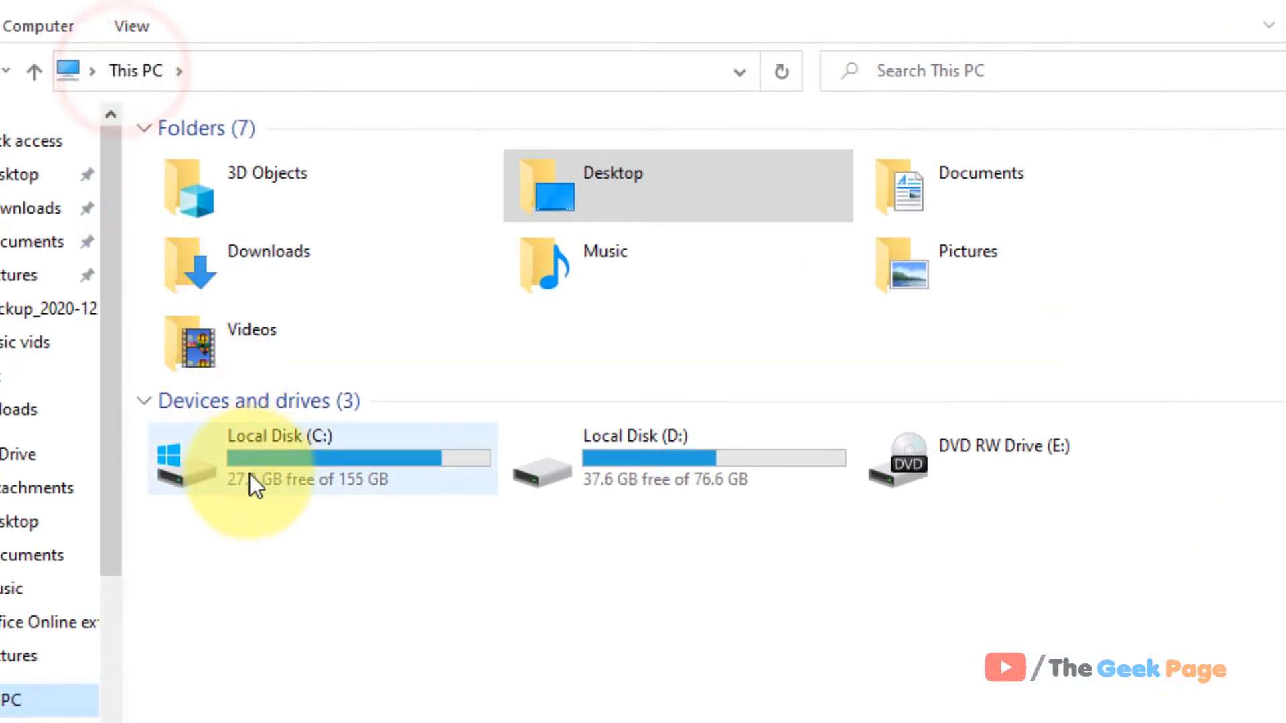
{"action": "double_click", "coordinate": [255, 459]}
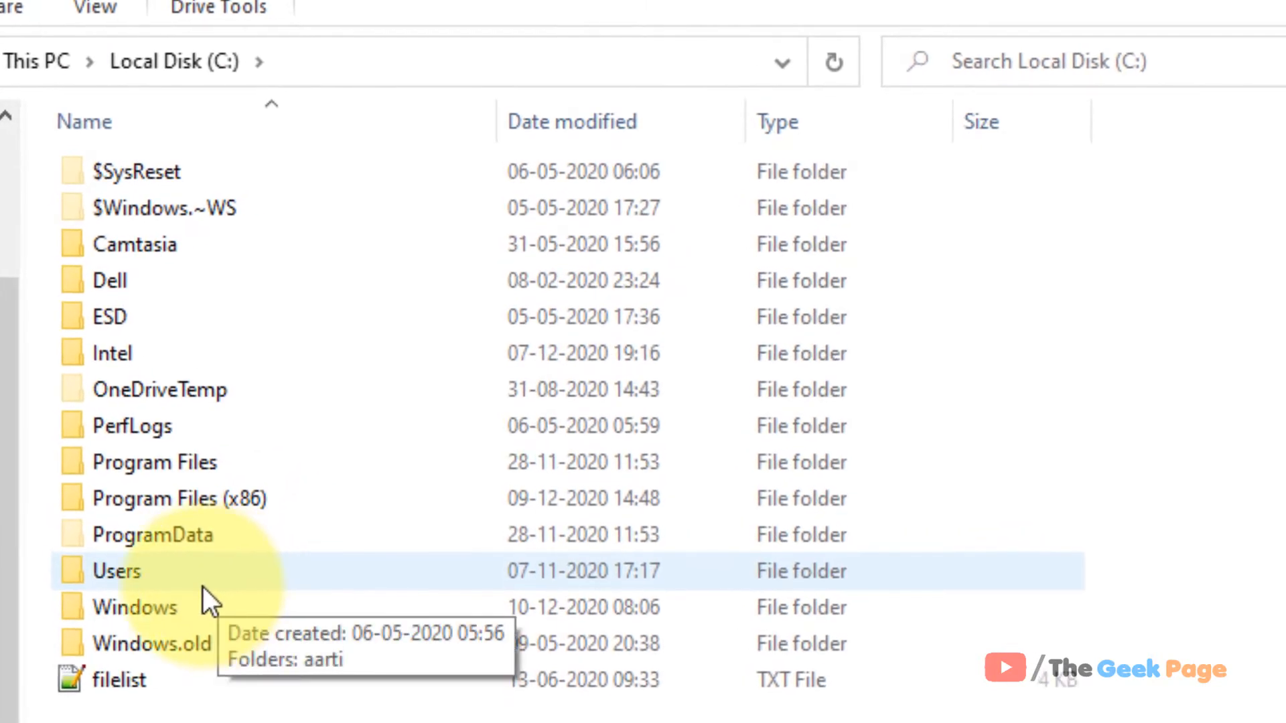
{"action": "mouse_move", "coordinate": [135, 606]}
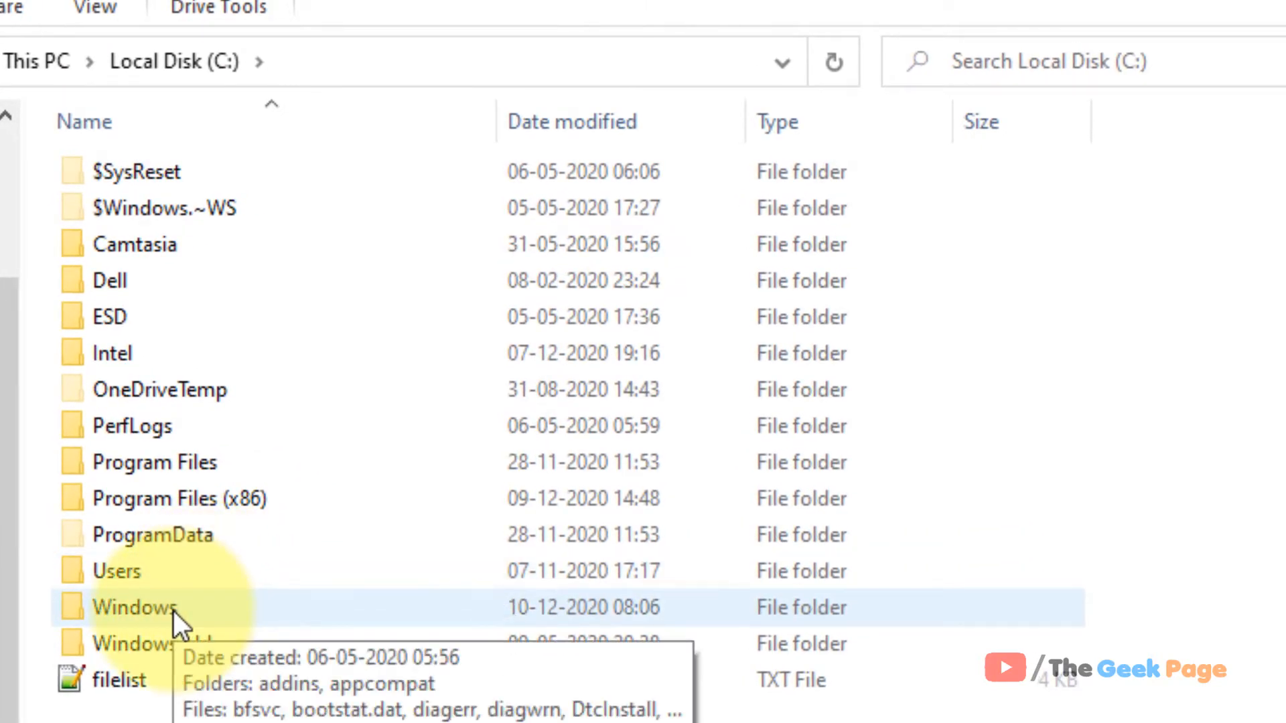
{"action": "double_click", "coordinate": [134, 606]}
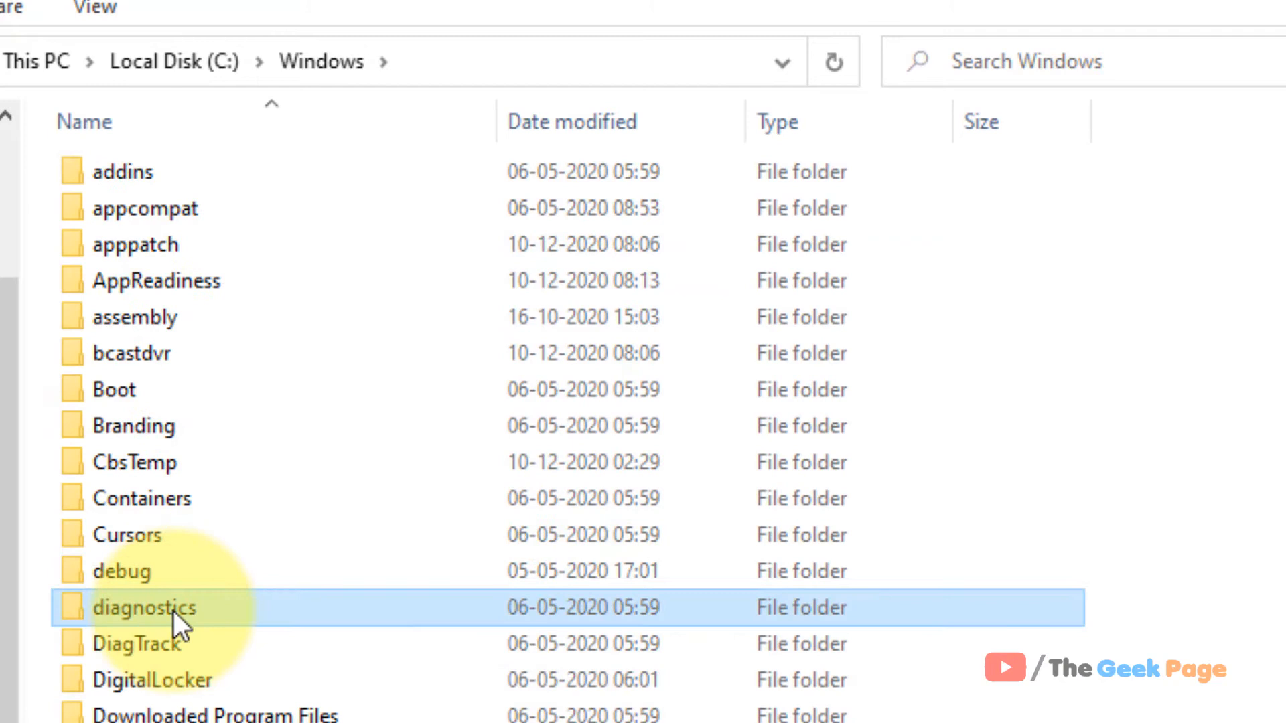
{"action": "scroll", "scroll_direction": "down", "scroll_amount": 3}
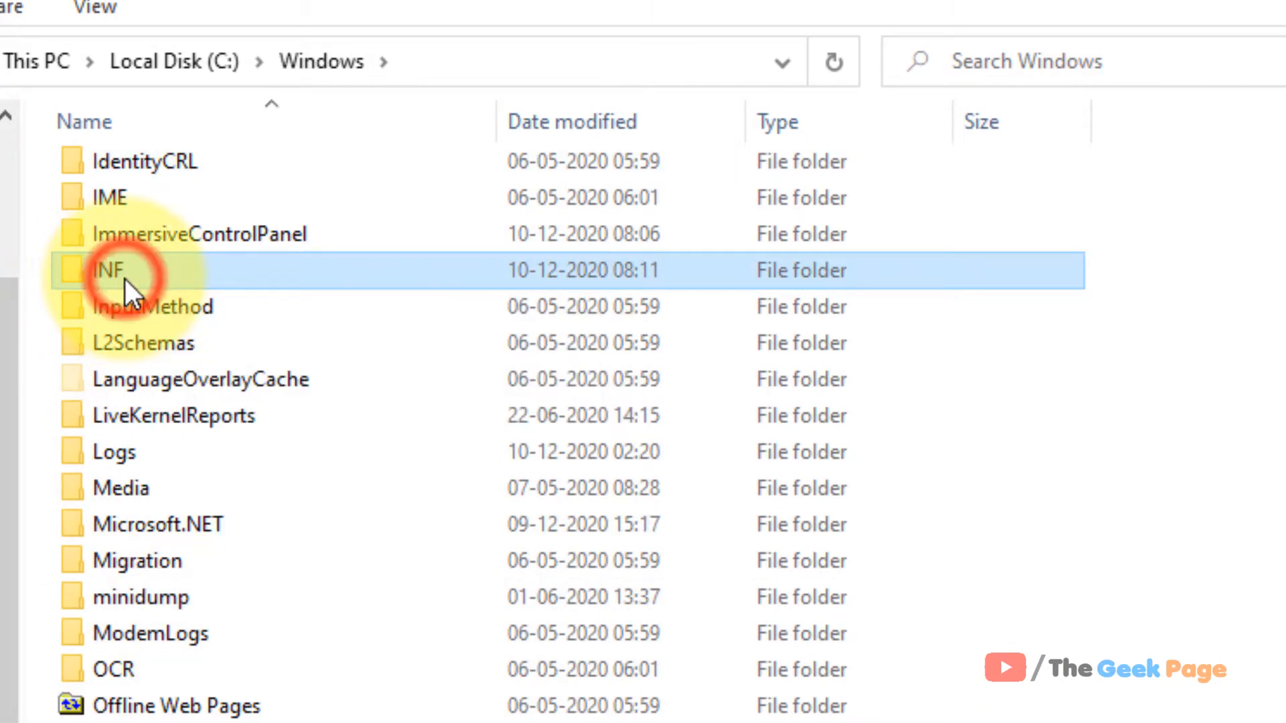
{"action": "double_click", "coordinate": [108, 270]}
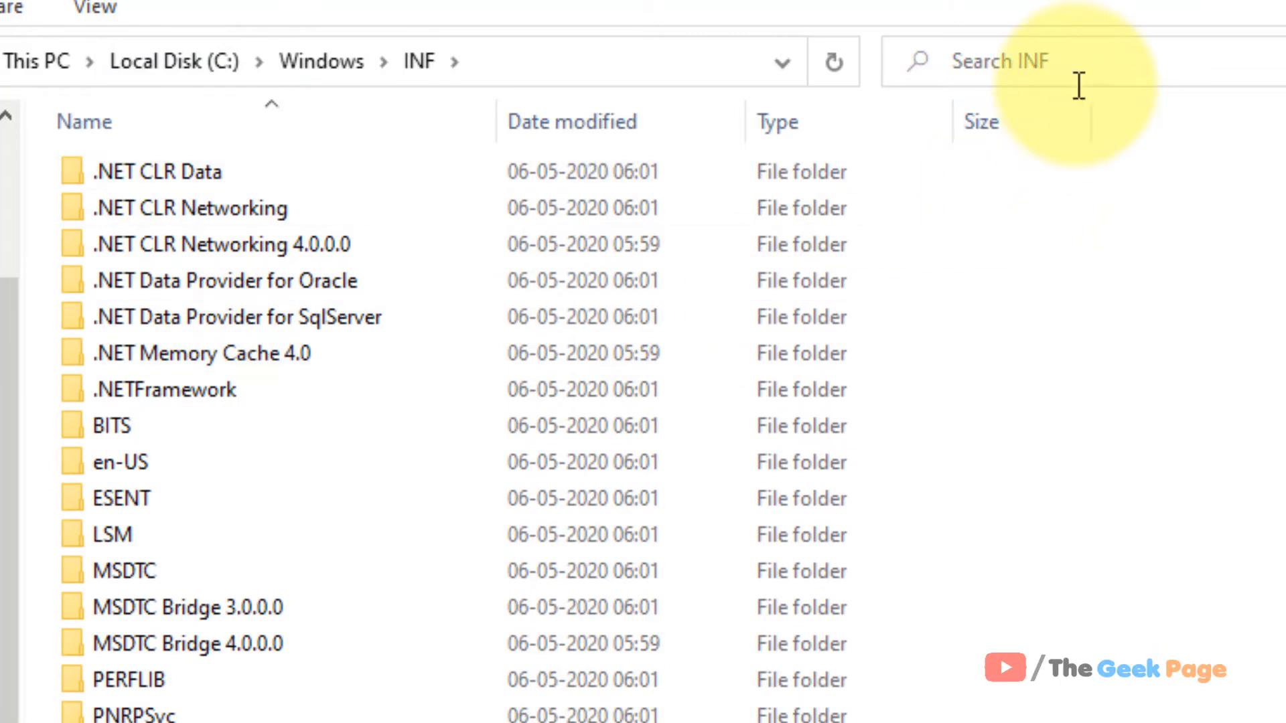
Step: Search the INF folder for wpdmtp.inf and install the wpdmtp setup information file
{"action": "type", "text": "w"}
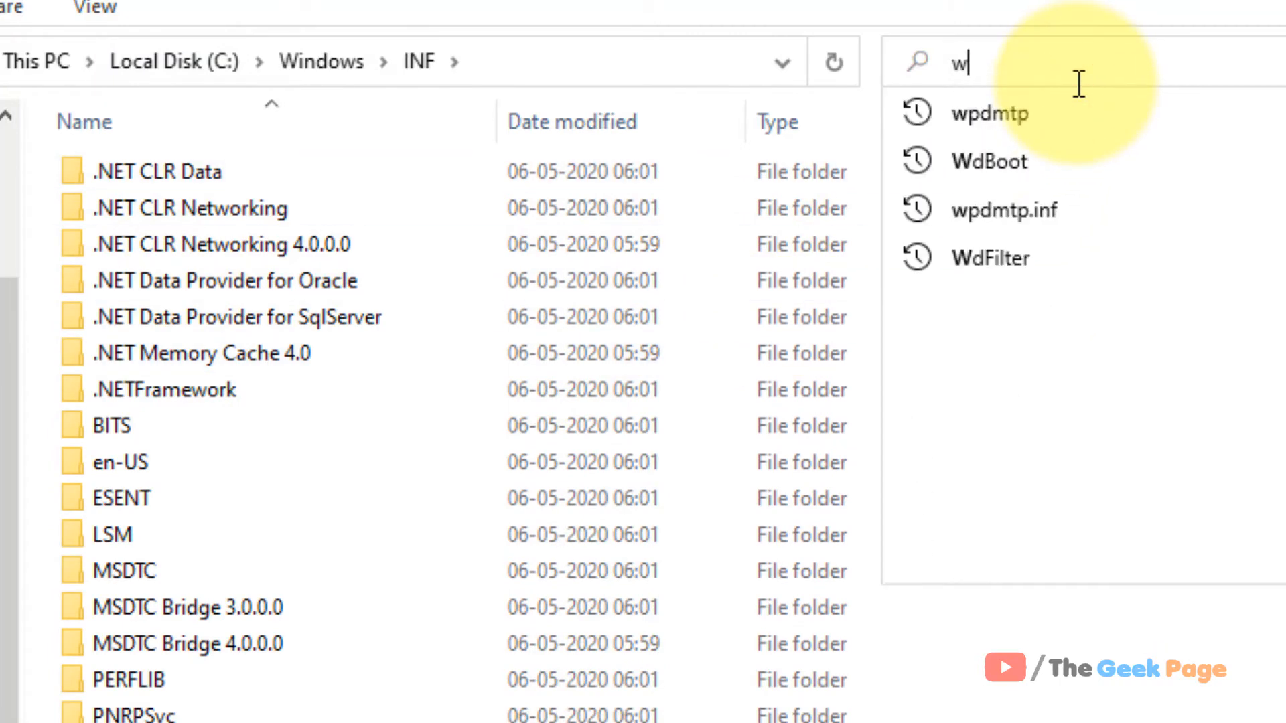
{"action": "type", "text": "pdmtp.i"}
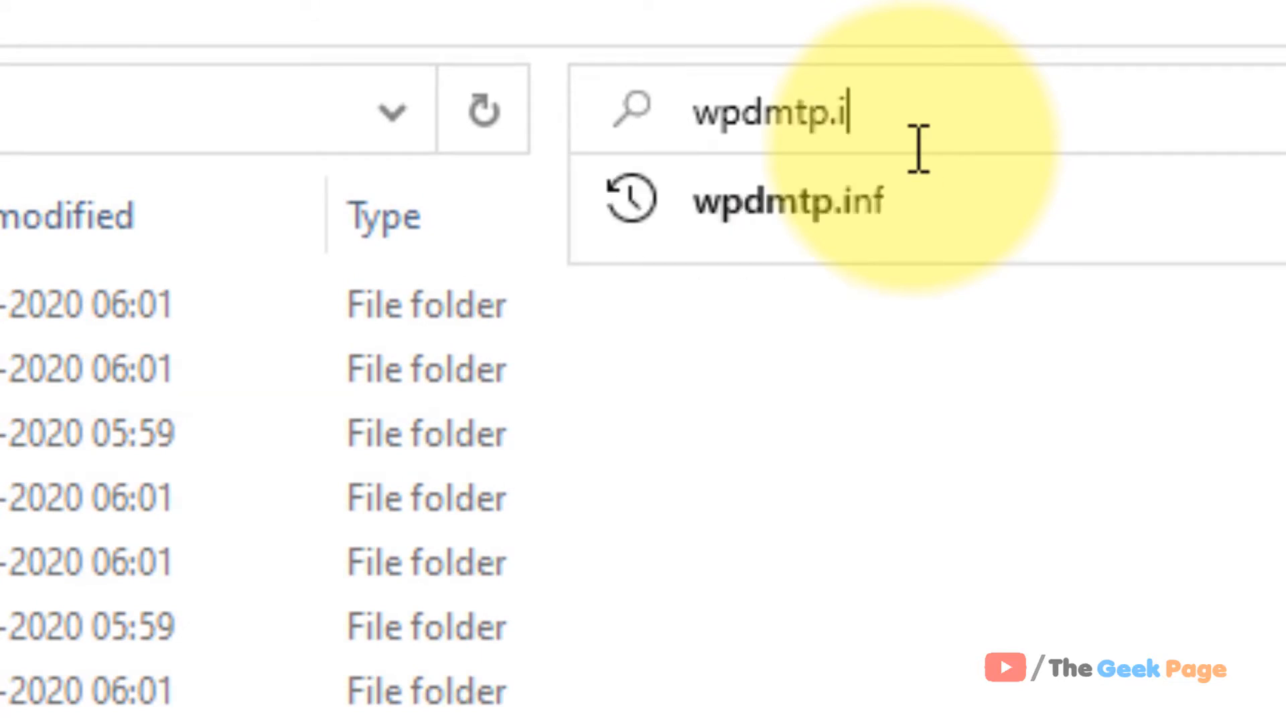
{"action": "left_click", "coordinate": [785, 202]}
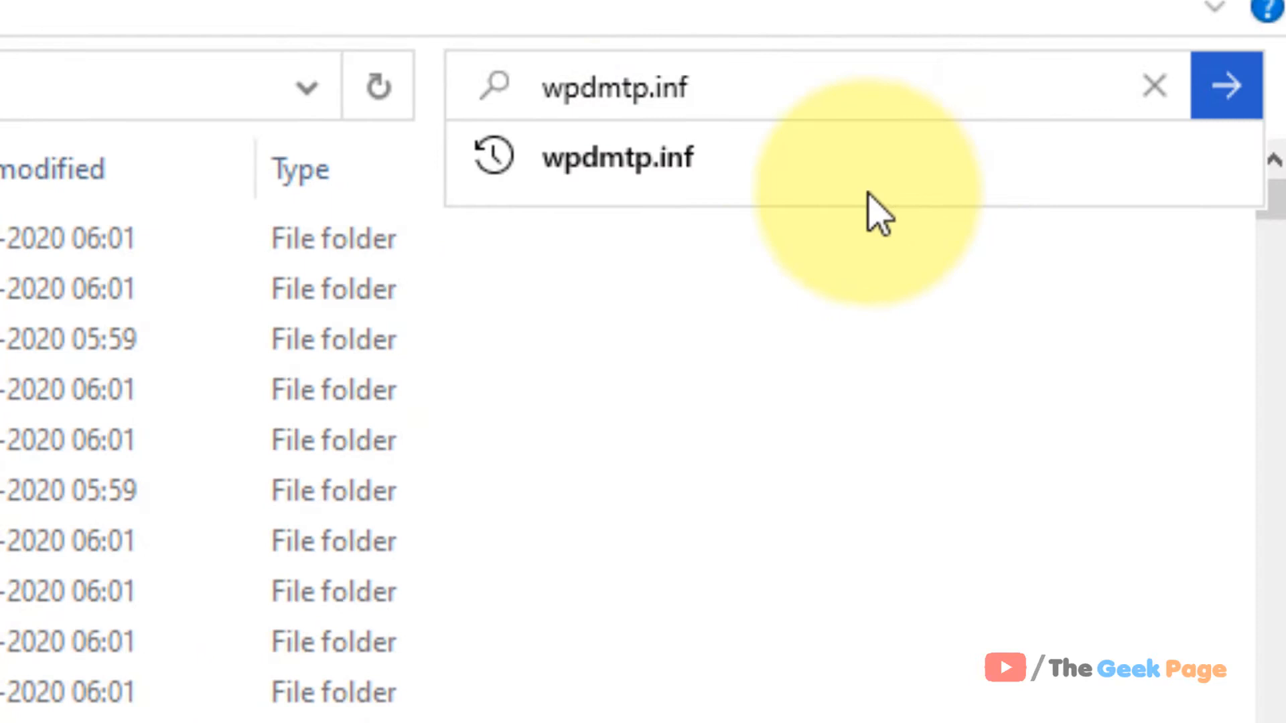
{"action": "left_click", "coordinate": [1226, 85]}
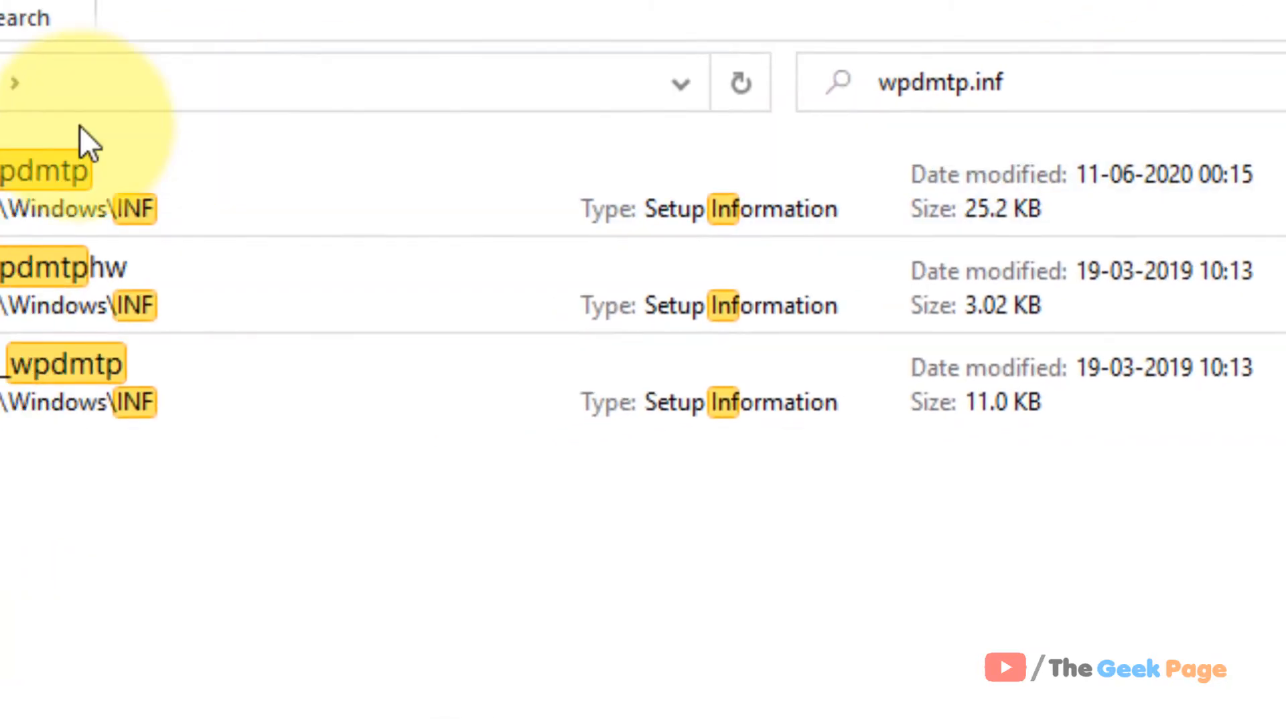
{"action": "left_click", "coordinate": [209, 185]}
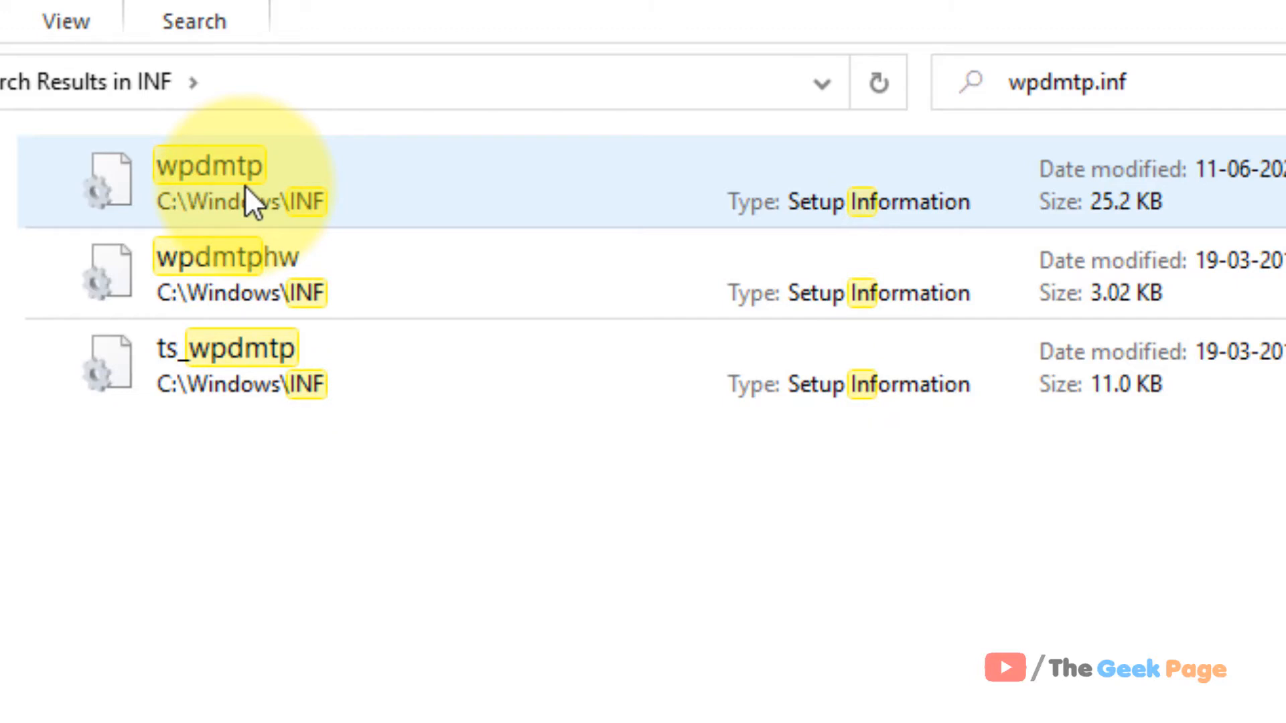
{"action": "right_click", "coordinate": [209, 180]}
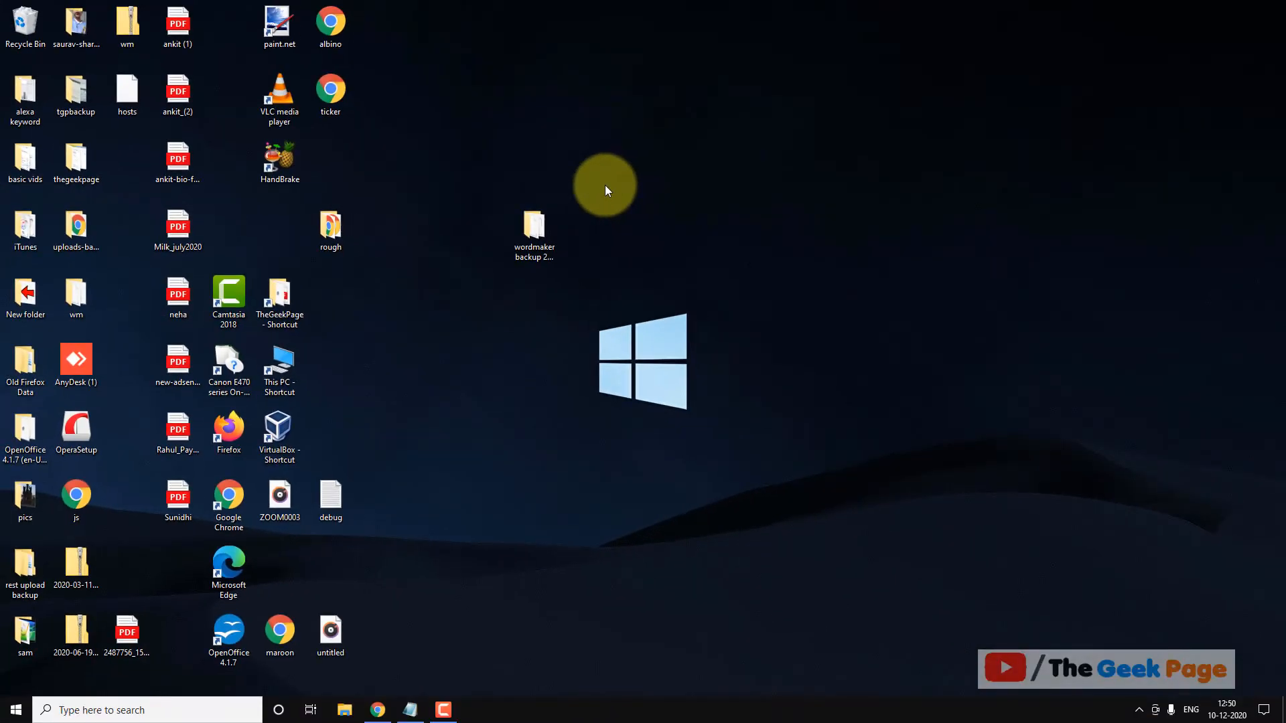
{"action": "mouse_move", "coordinate": [532, 305]}
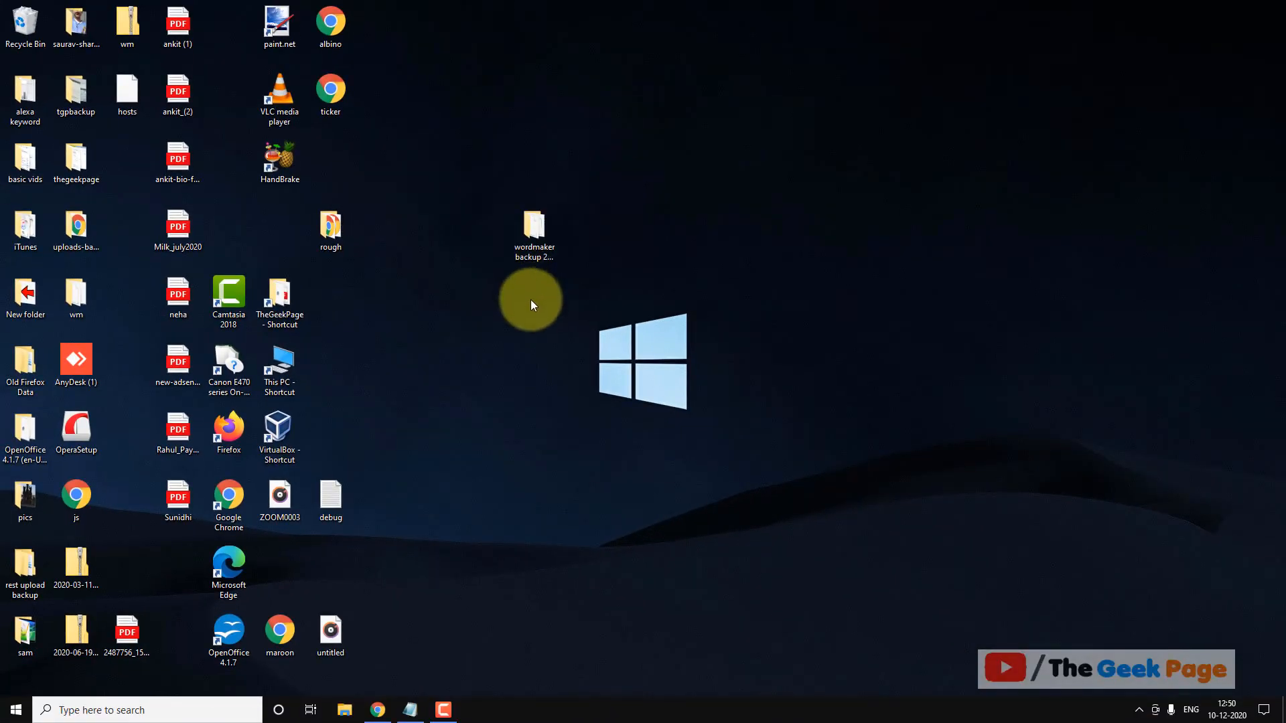
Step: Search Windows for cmd to bring up Command Prompt as the best match
{"action": "left_click", "coordinate": [147, 710]}
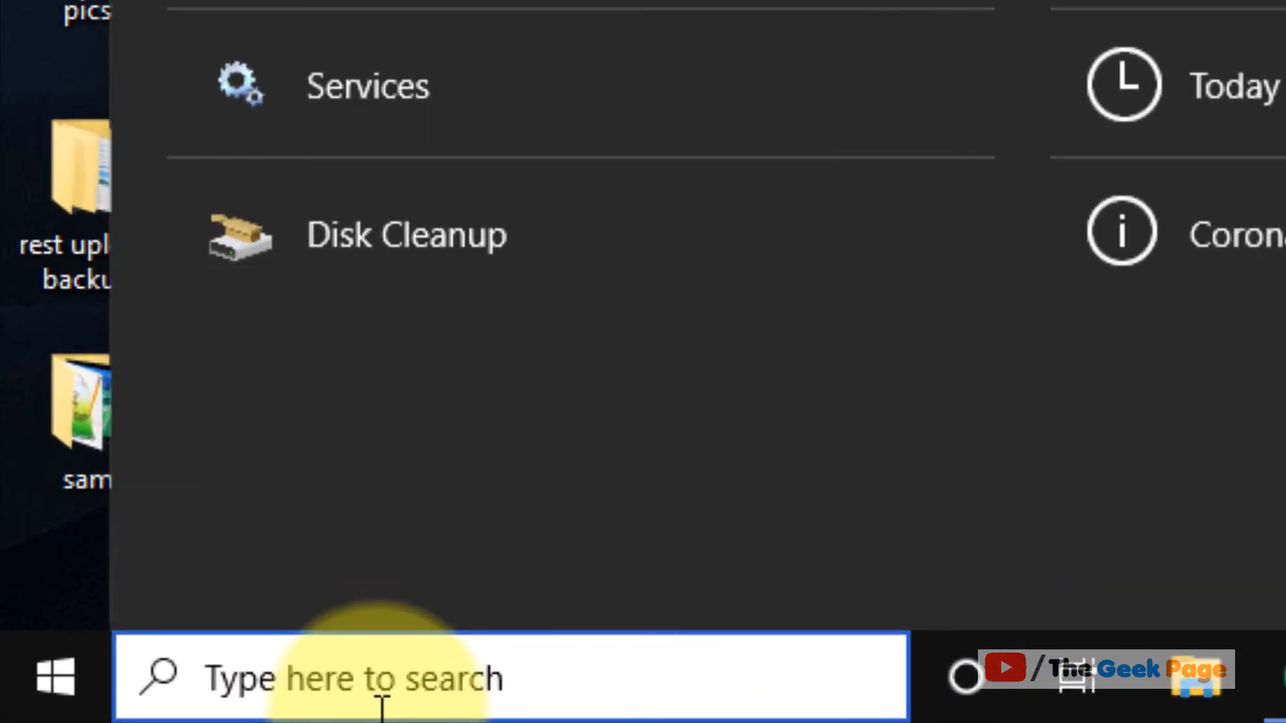
{"action": "type", "text": "cmd"}
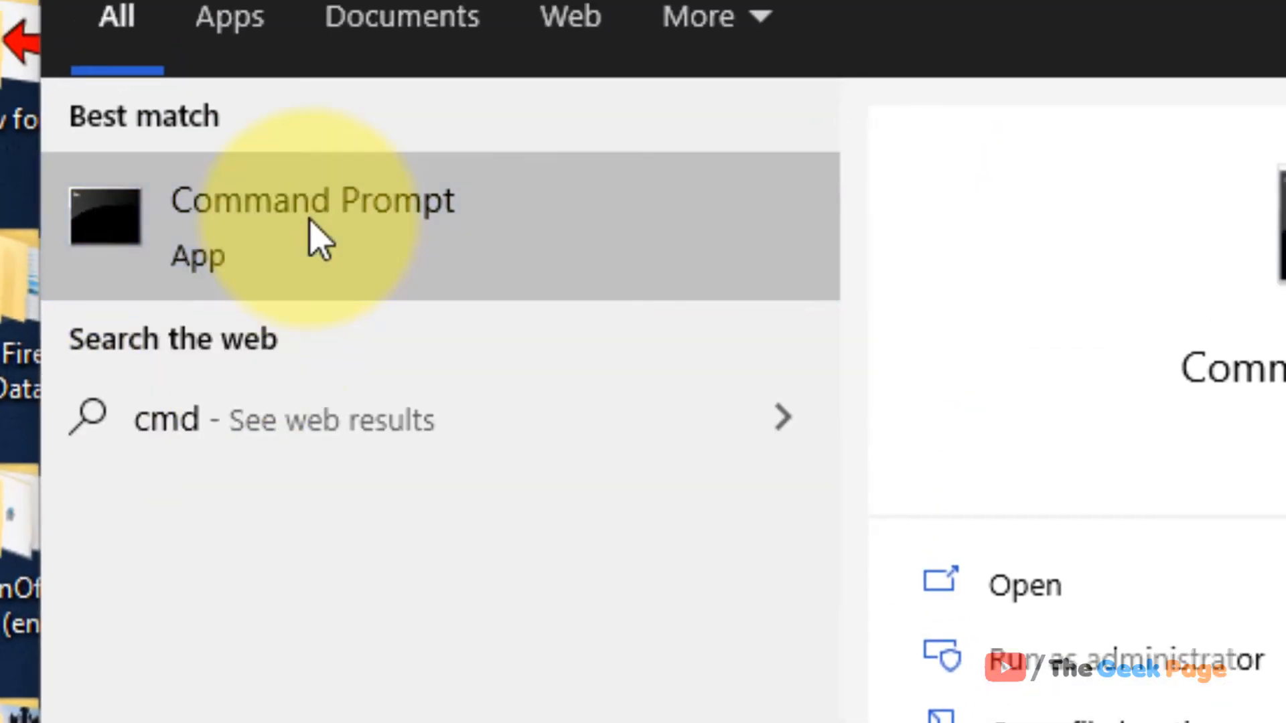
{"action": "mouse_move", "coordinate": [561, 320]}
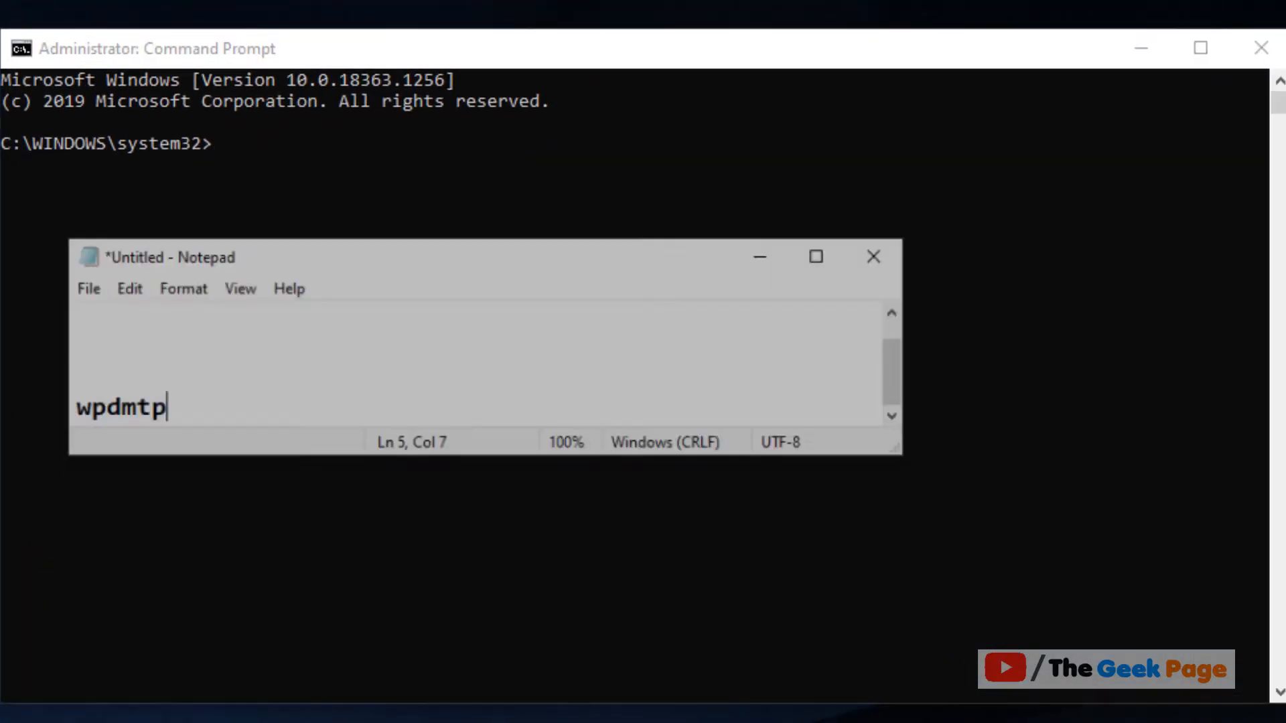
Step: Write 'net localgroup Administrators local service /add' in Notepad and select it for copying
{"action": "type", "text": "net localgroup Administrators local service /add"}
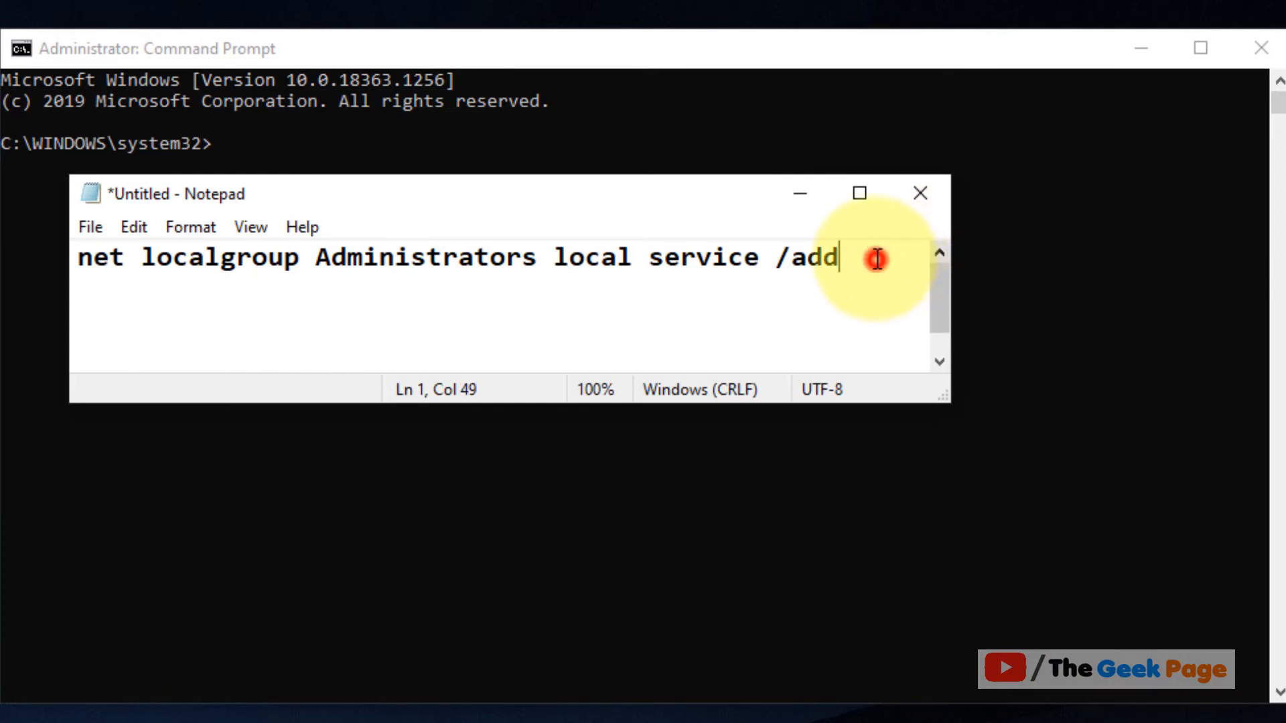
{"action": "key", "text": "ctrl+a"}
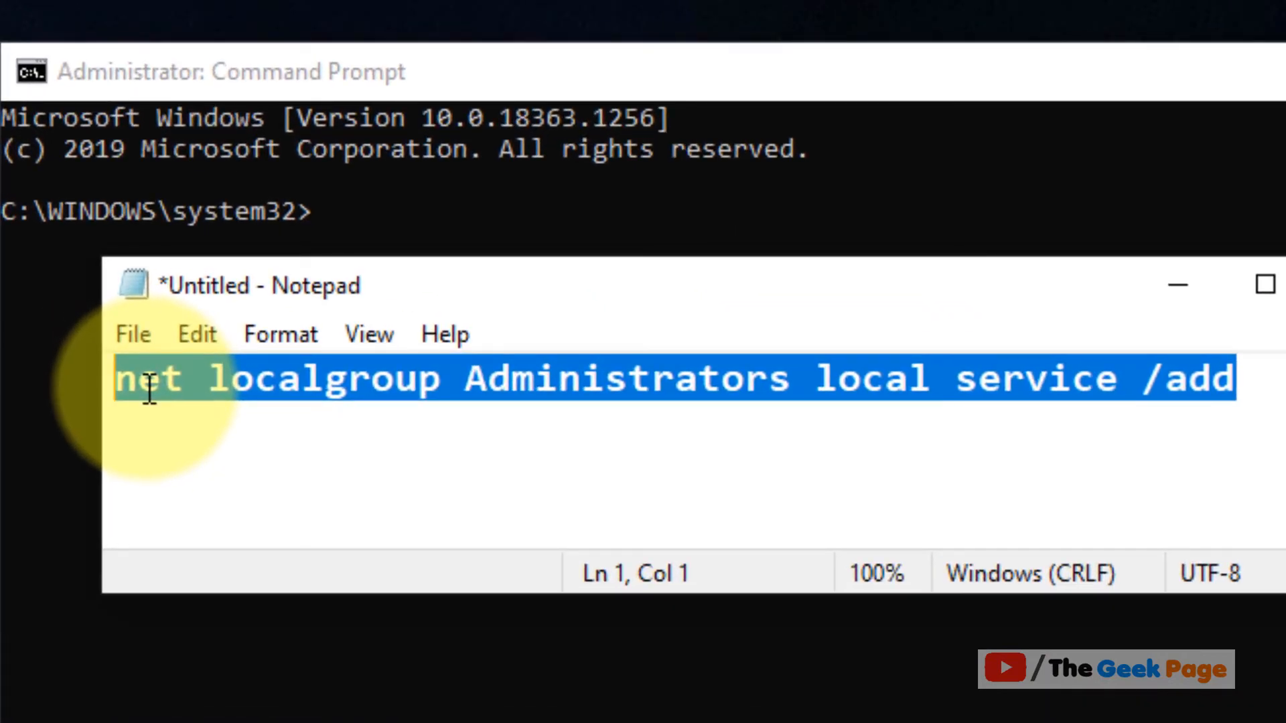
{"action": "mouse_move", "coordinate": [1213, 377]}
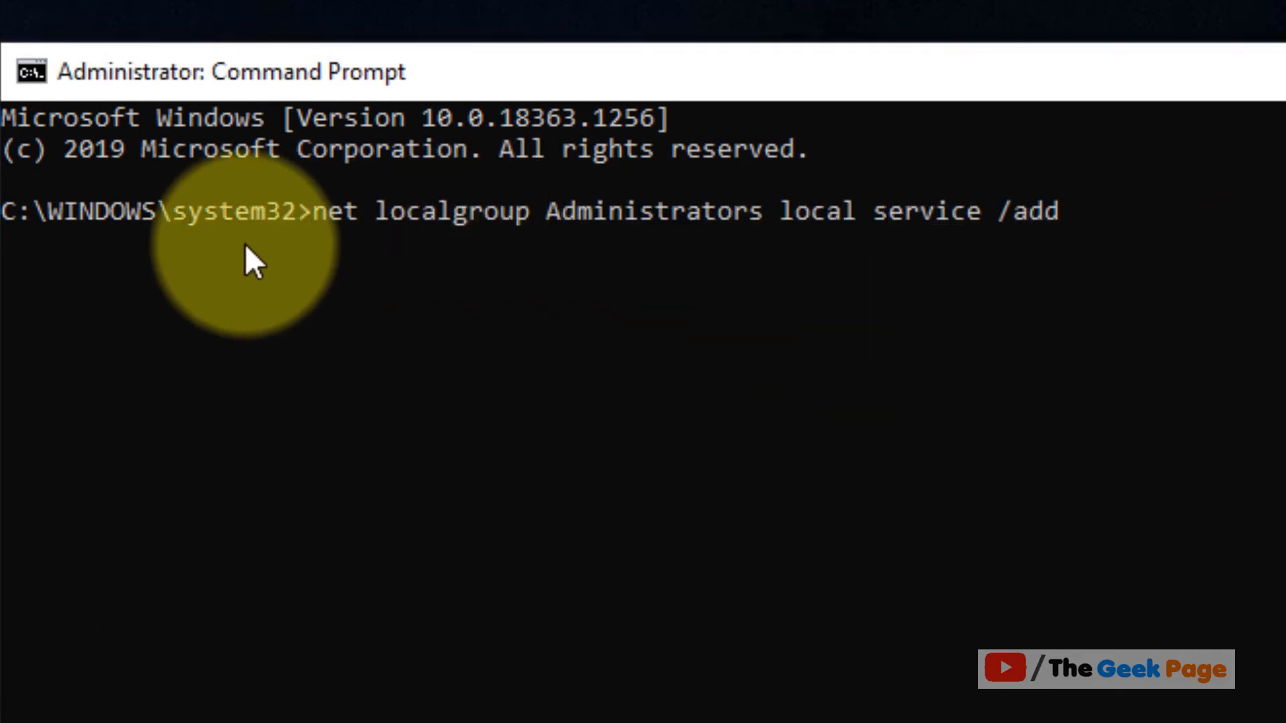
{"action": "mouse_move", "coordinate": [1175, 203]}
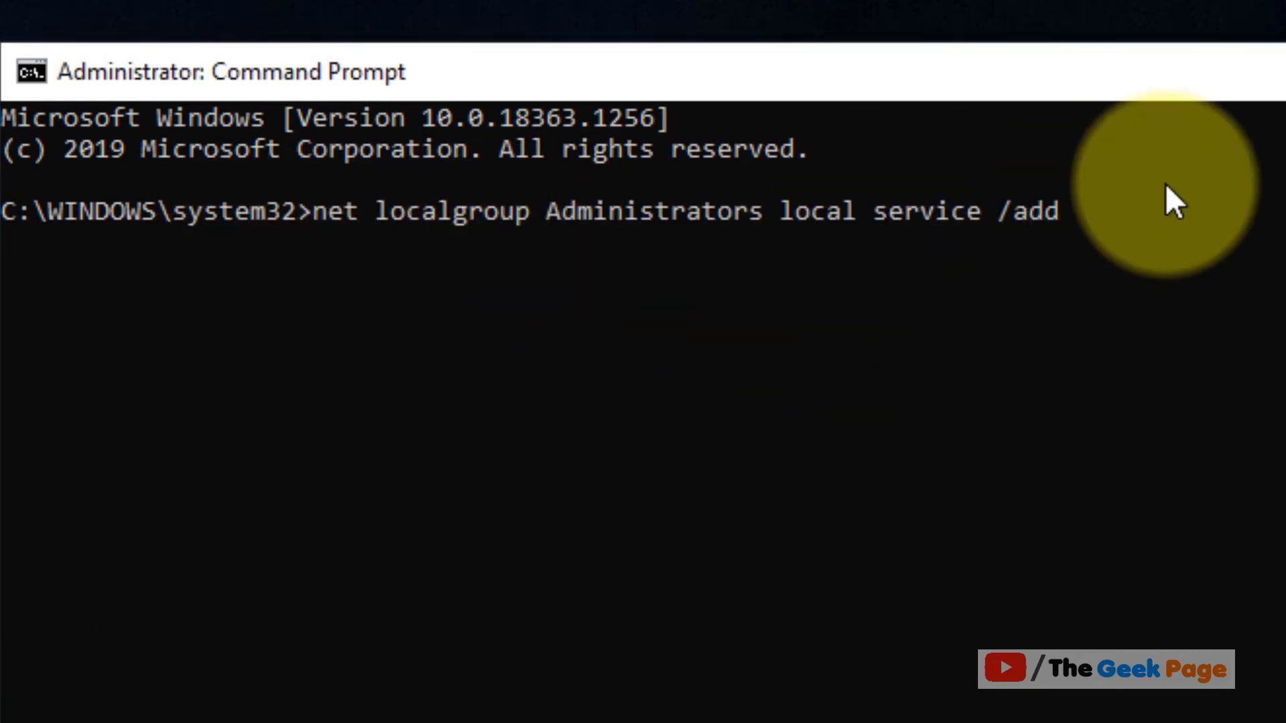